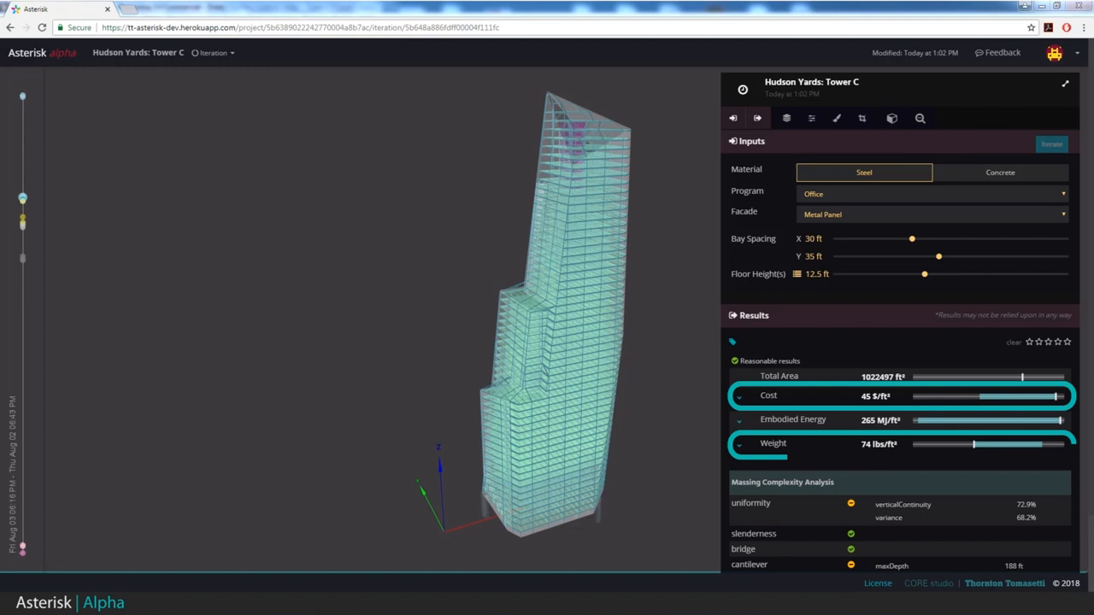
# - Go to the SF Conservatory project's Design Spaces overview
pyautogui.click(998, 171)
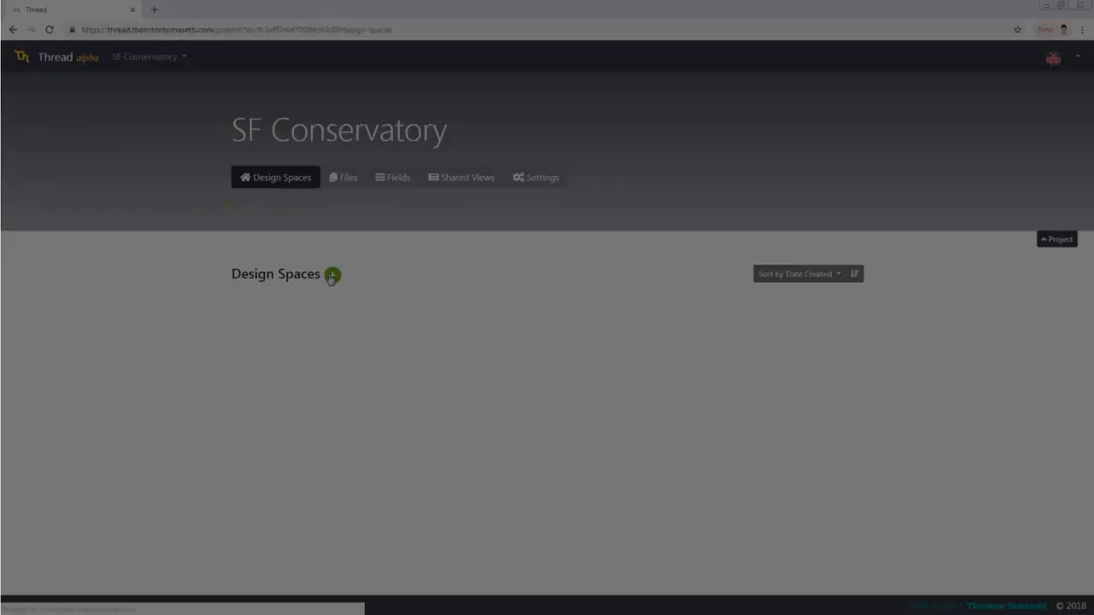
# - Add Design Space 0 and browse for files to upload in its Design Space Uploader
pyautogui.click(332, 274)
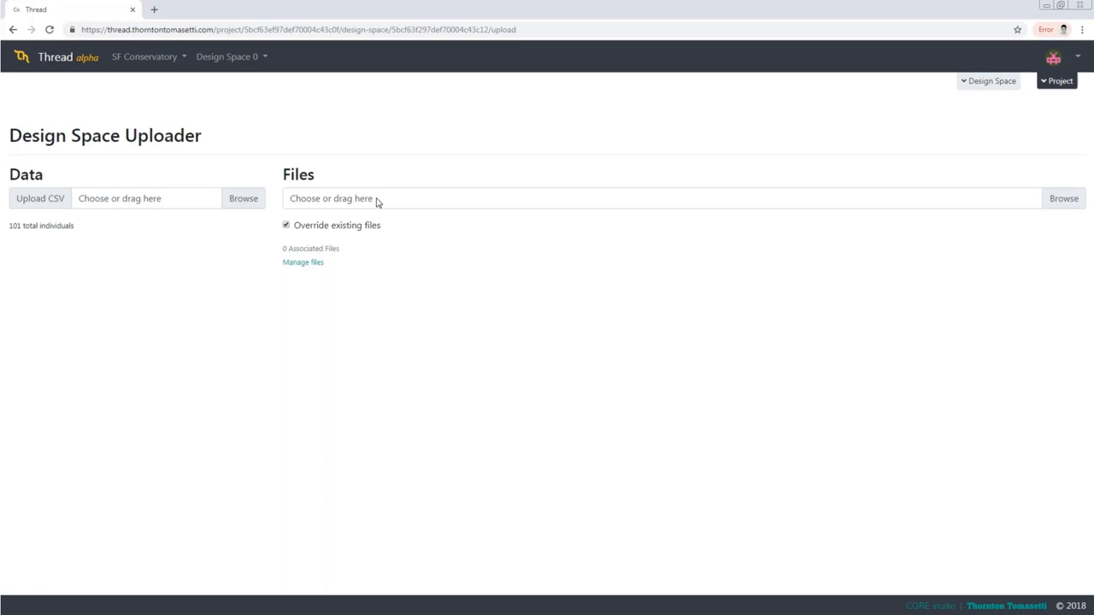
pyautogui.click(226, 56)
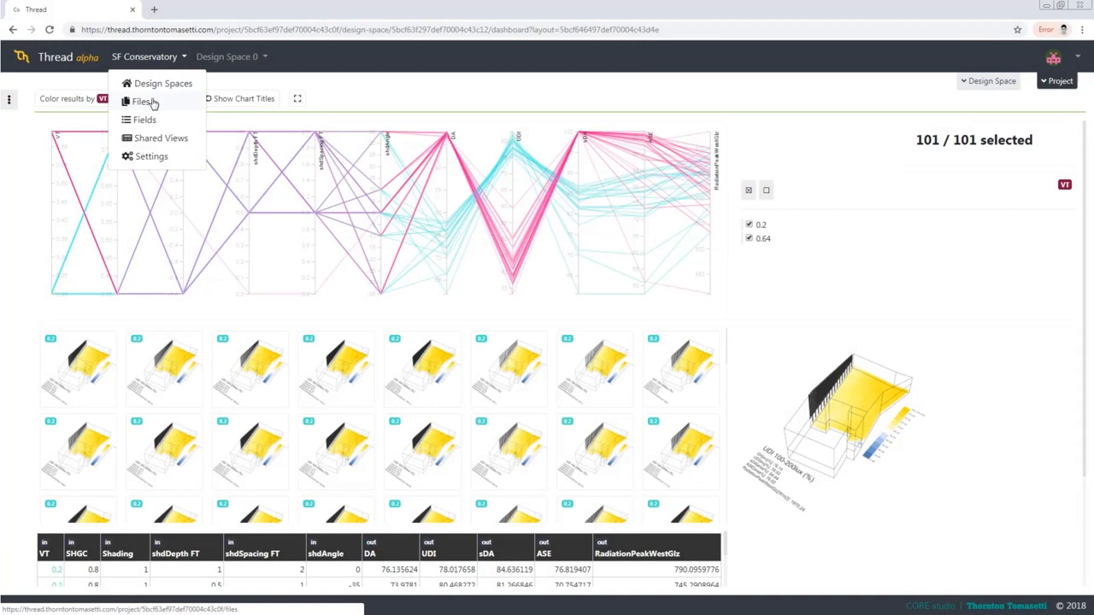
# - Show SF Conservatory's Fields page from the project menu
pyautogui.click(137, 119)
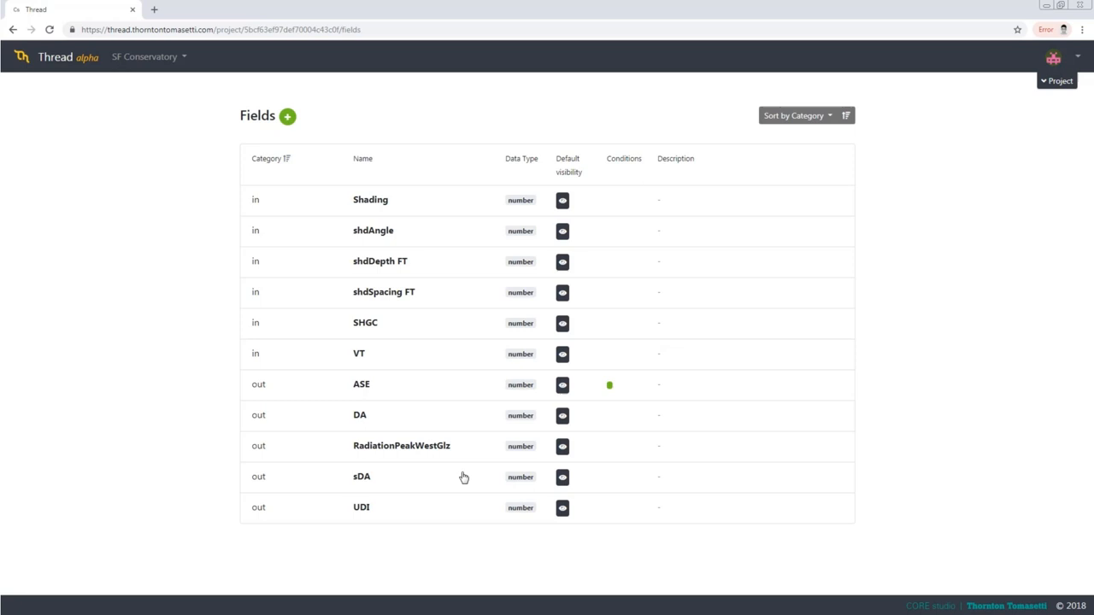